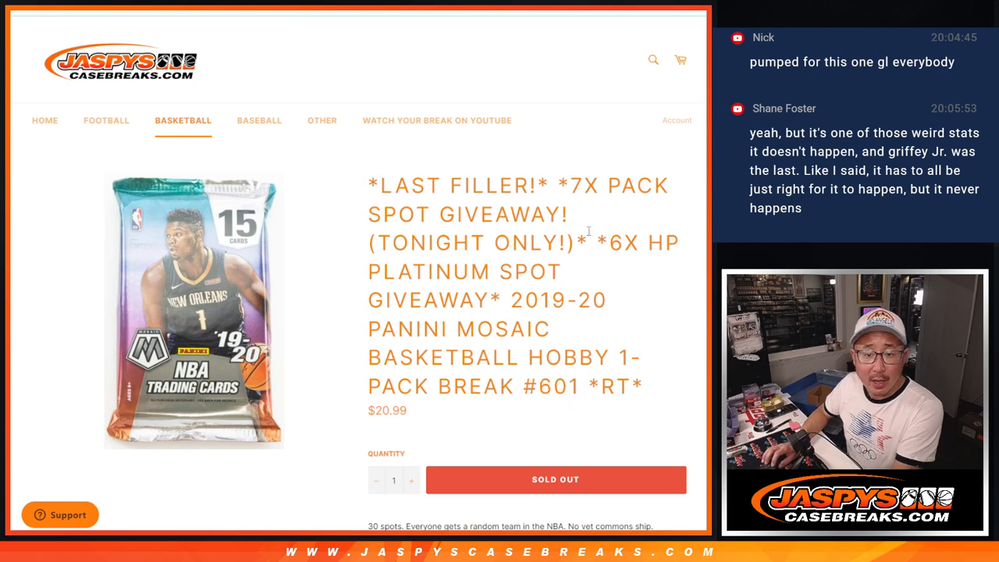
# Leave Jaspy's Mosaic basketball break listing for RANDOM.ORG's two-dice roller page
pyautogui.doubleClick(575, 186)
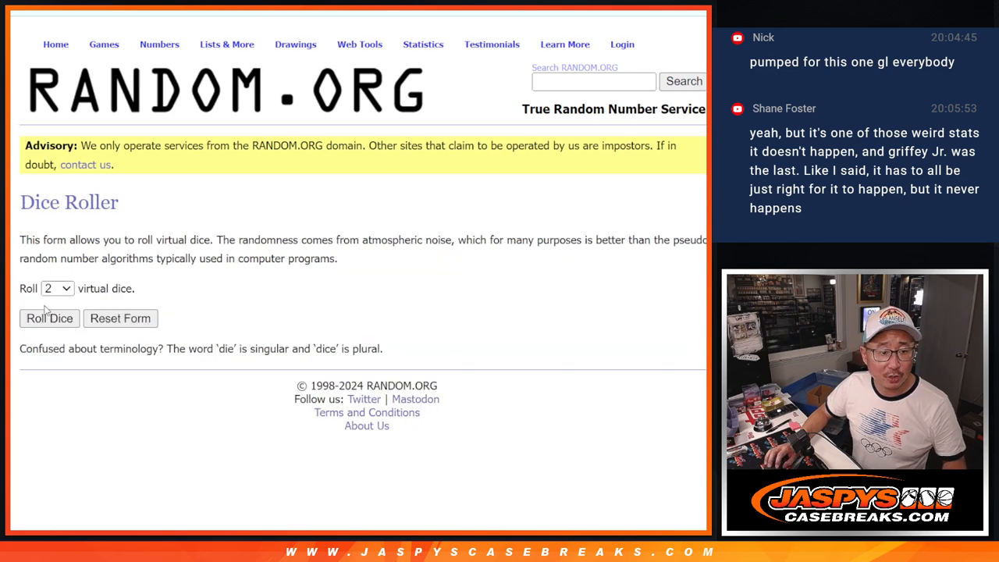
# Randomize the 23 participant names in List Randomizer and select the shuffled results
pyautogui.click(49, 318)
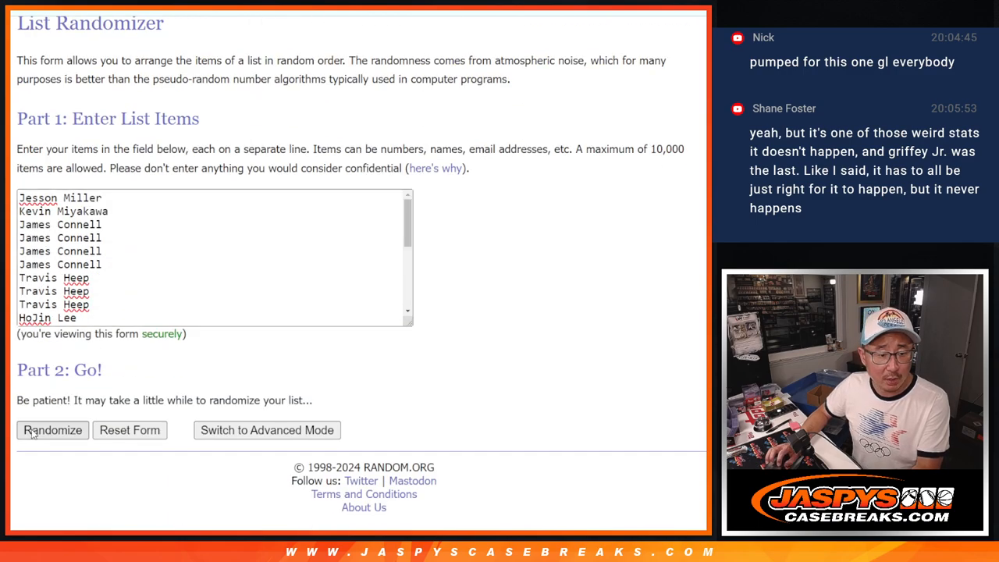
pyautogui.click(52, 430)
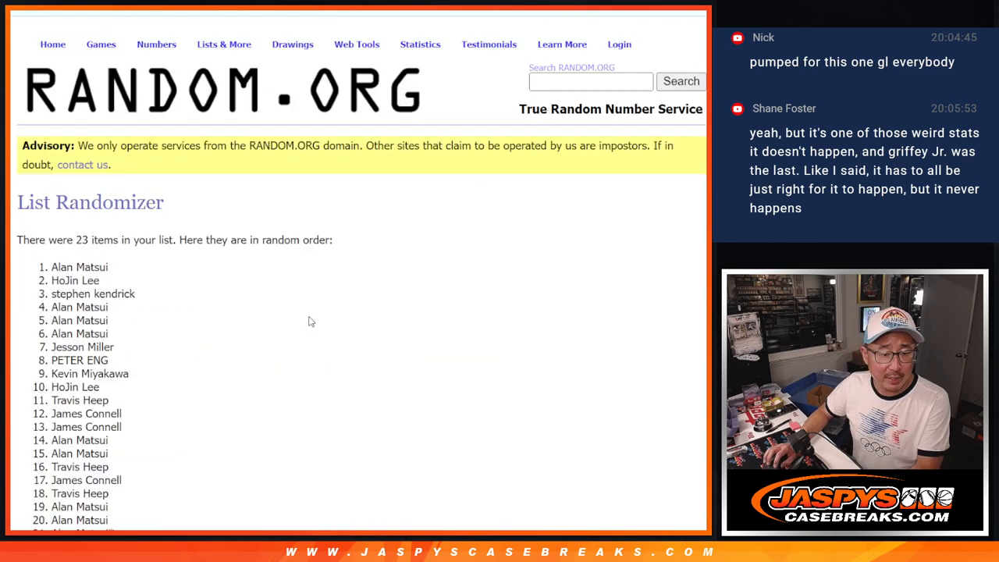
pyautogui.scroll(-3)
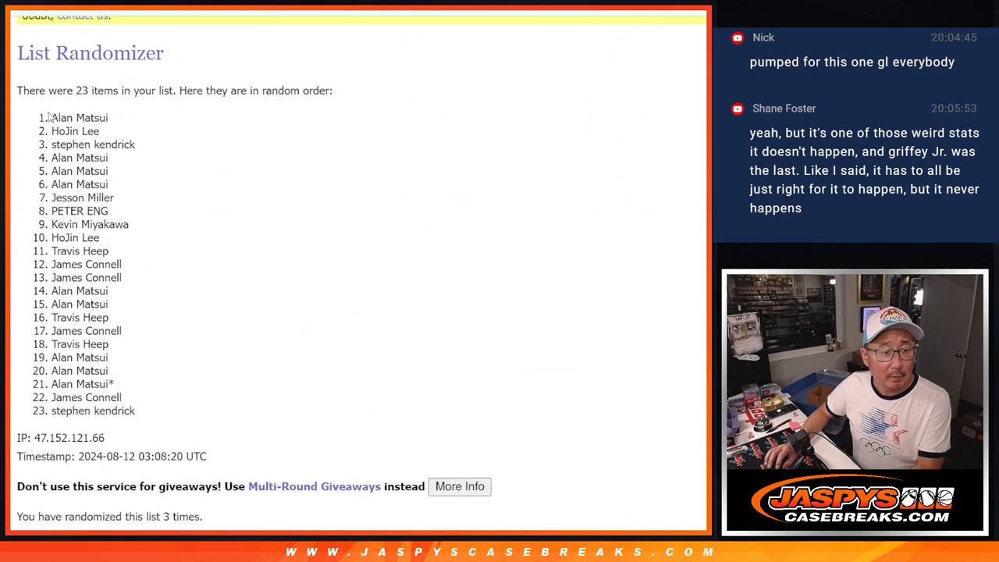
pyautogui.moveTo(55, 117); pyautogui.dragTo(121, 145)
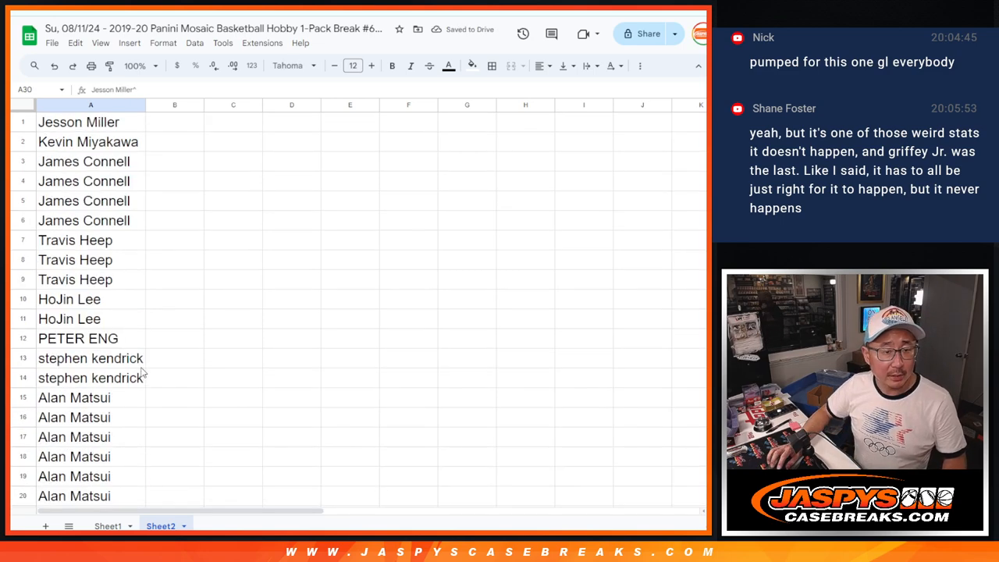
pyautogui.click(108, 525)
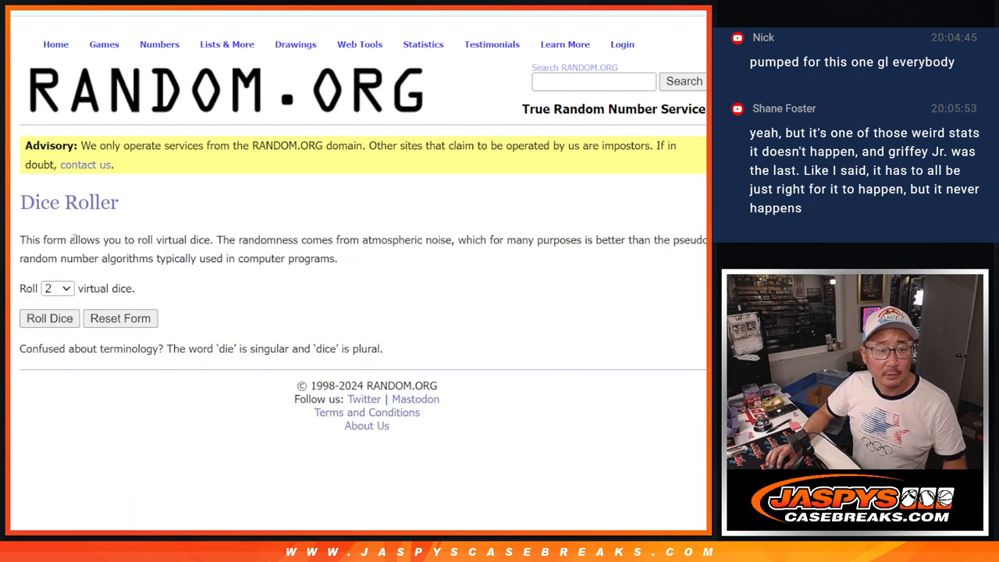
# Shuffle the 30 participant names twice in List Randomizer
pyautogui.click(49, 318)
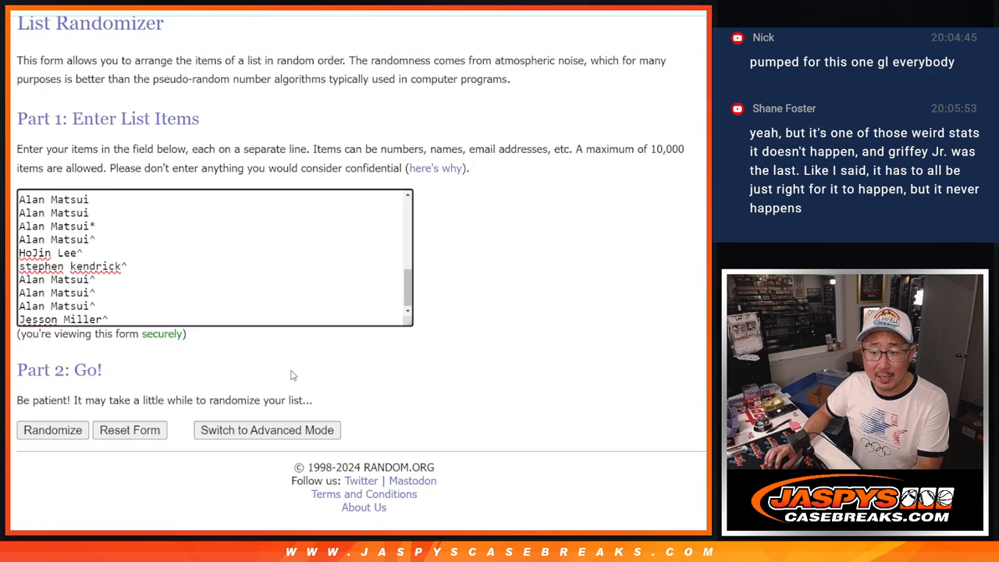
pyautogui.click(52, 430)
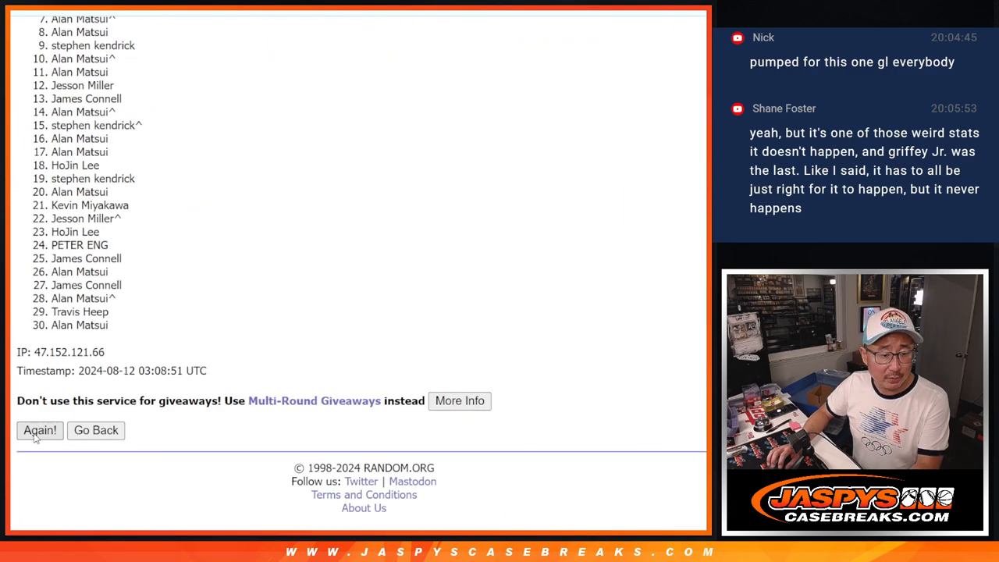
pyautogui.click(39, 430)
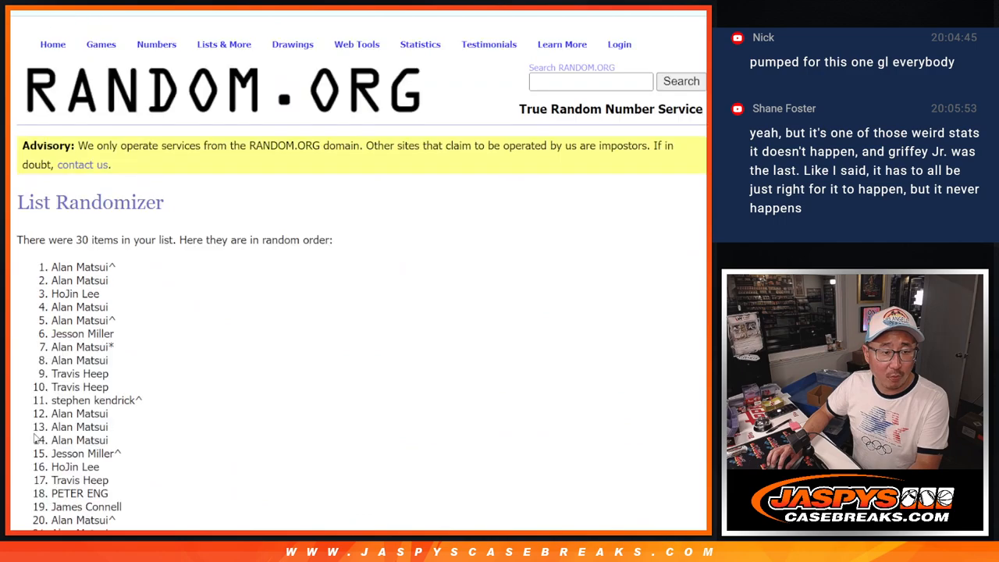
pyautogui.scroll(-3)
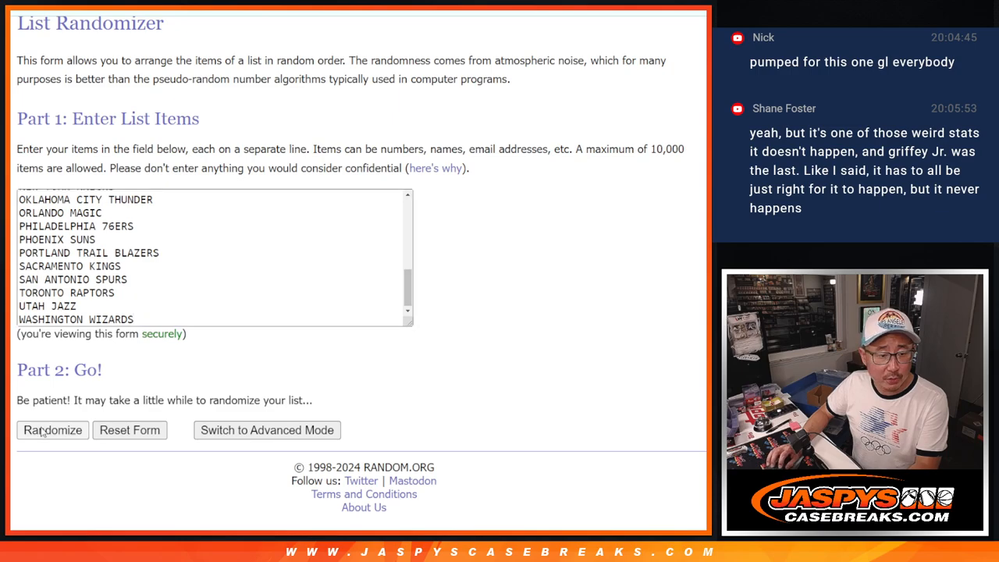
# Shuffle the list of 30 NBA teams, then shuffle it again
pyautogui.click(53, 430)
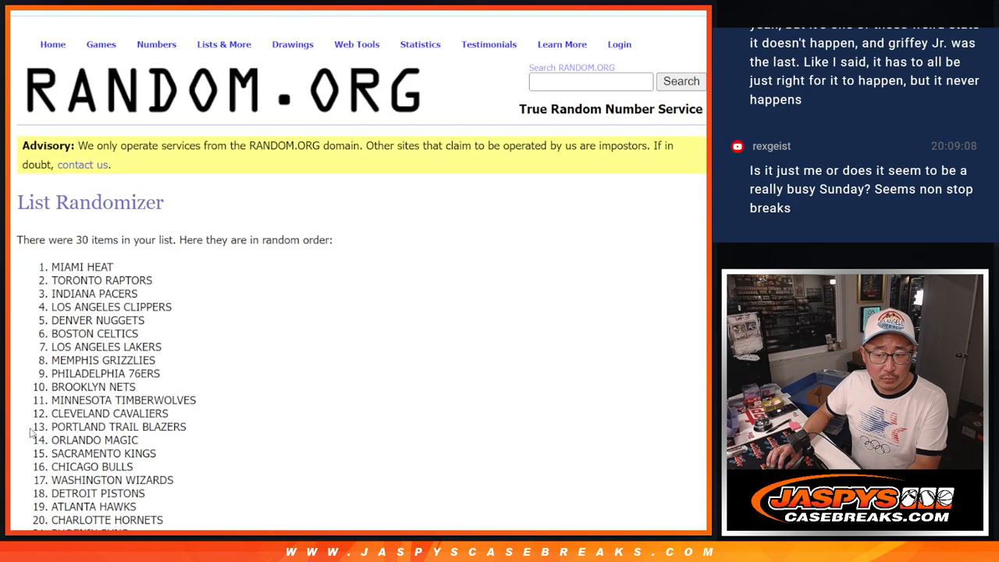
pyautogui.scroll(-3)
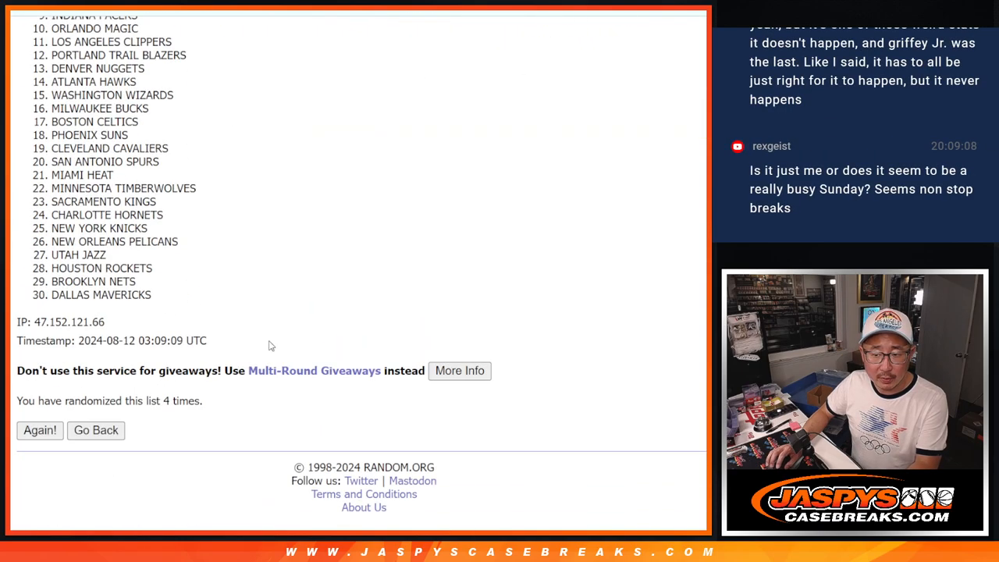
pyautogui.click(39, 430)
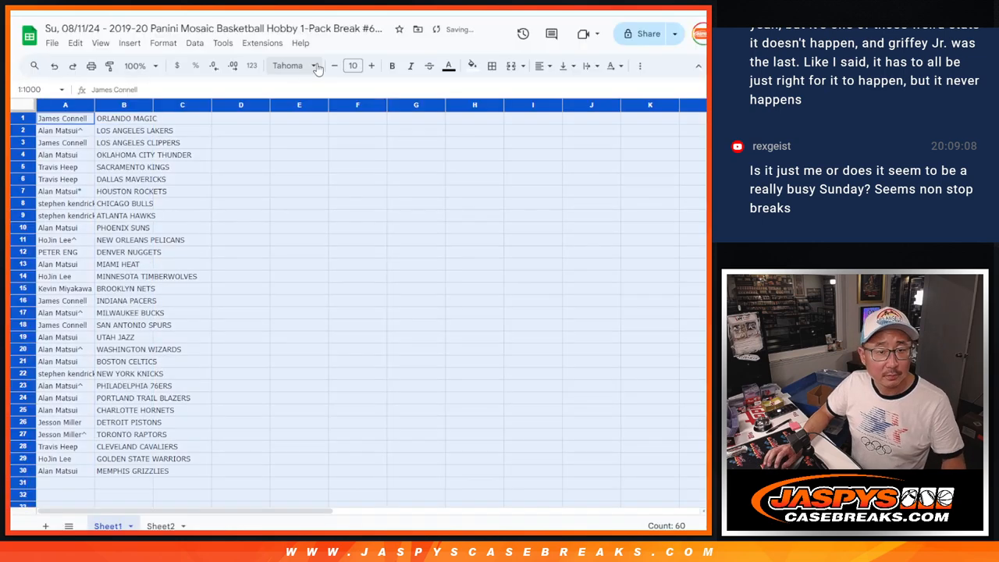
# Switch the name–team list to Spectral font and zoom the sheet to 150%
pyautogui.click(289, 65)
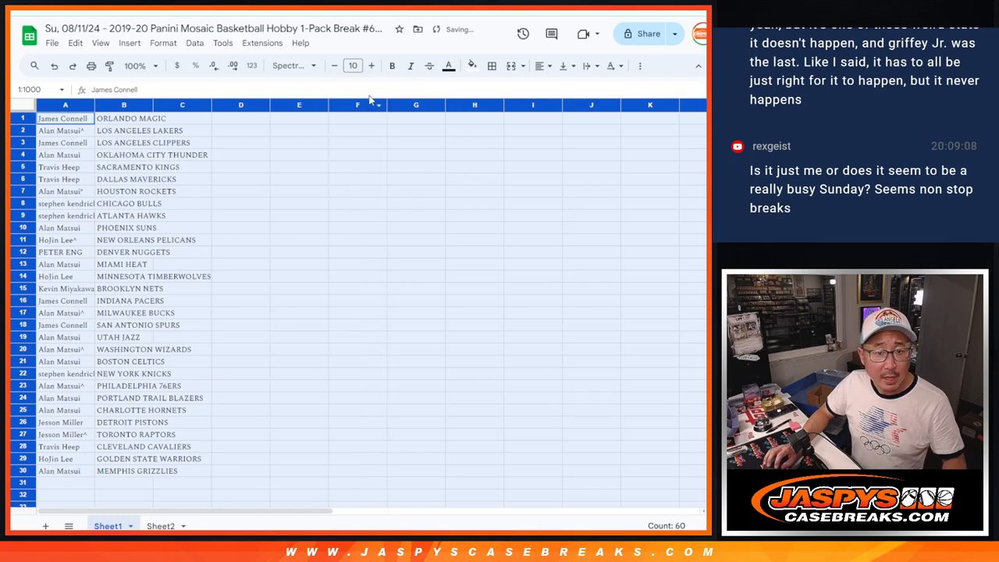
pyautogui.click(134, 65)
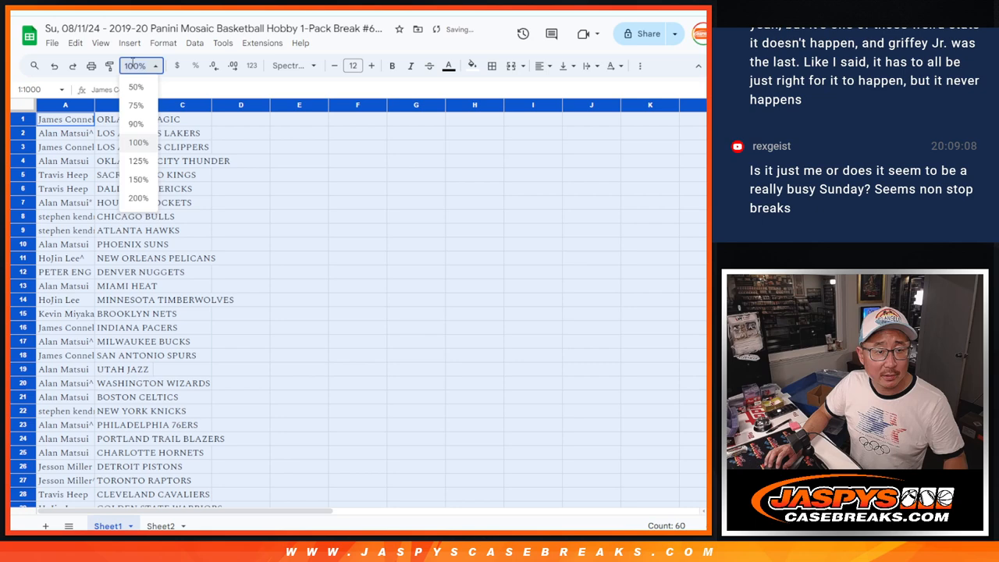
pyautogui.click(139, 179)
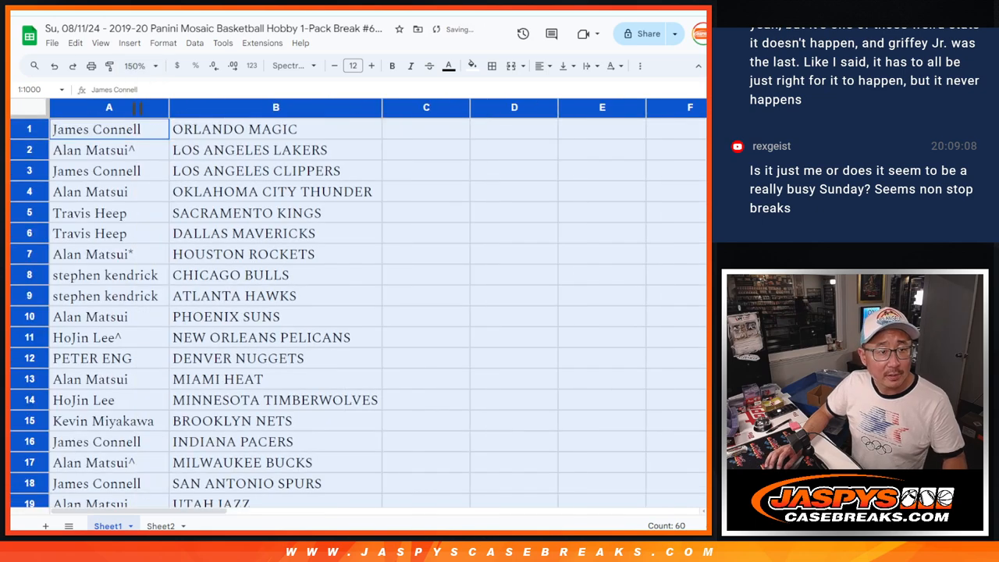
pyautogui.moveTo(204, 263)
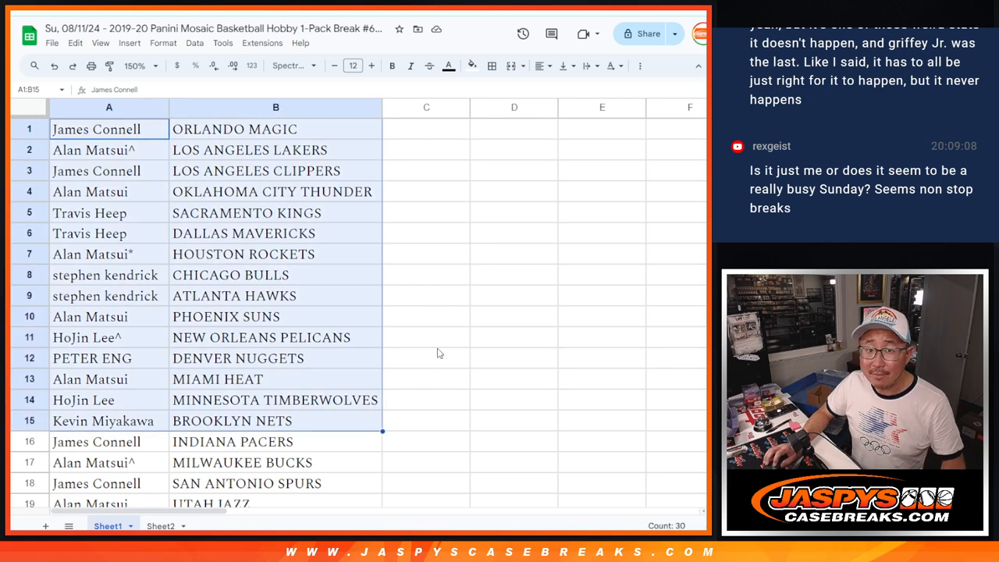
pyautogui.scroll(-3)
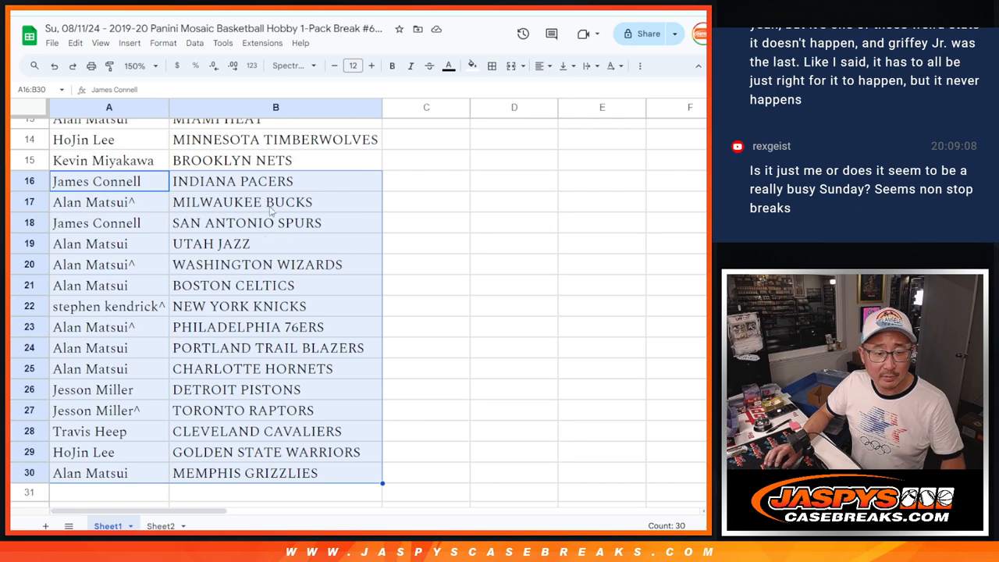
pyautogui.click(141, 66)
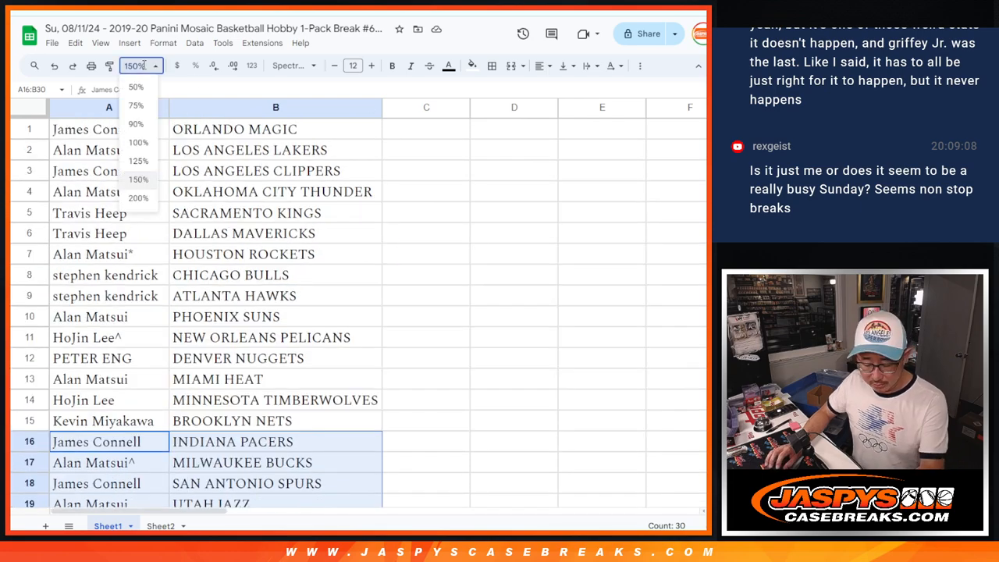
# Sort the sheet A to Z by the team column and add cell borders
pyautogui.rightClick(275, 107)
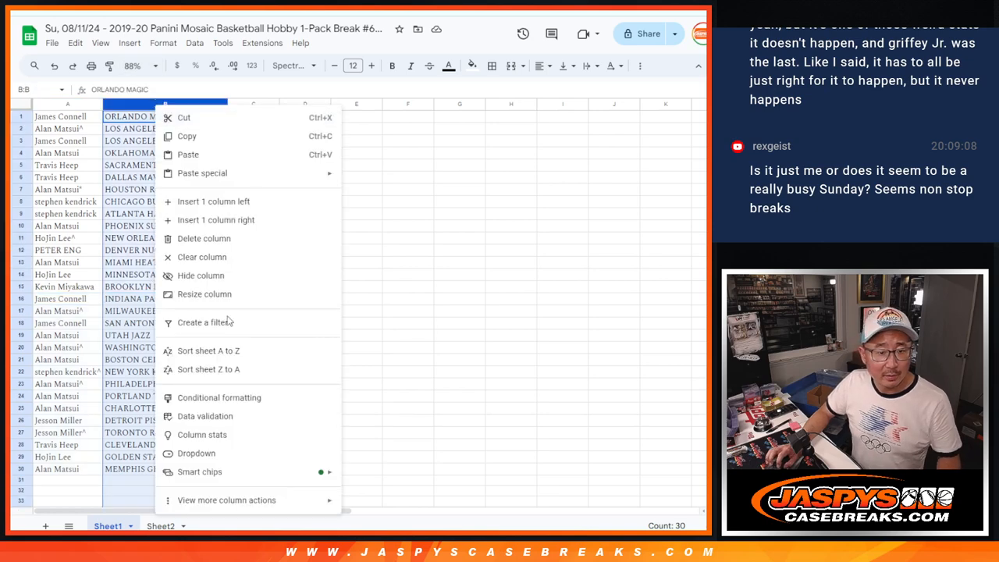
pyautogui.click(209, 351)
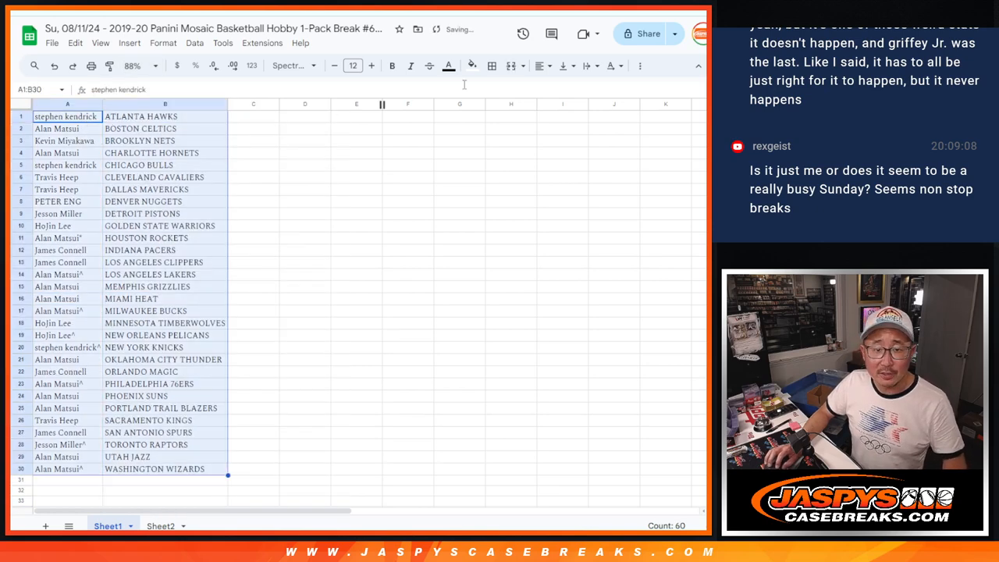
pyautogui.click(491, 66)
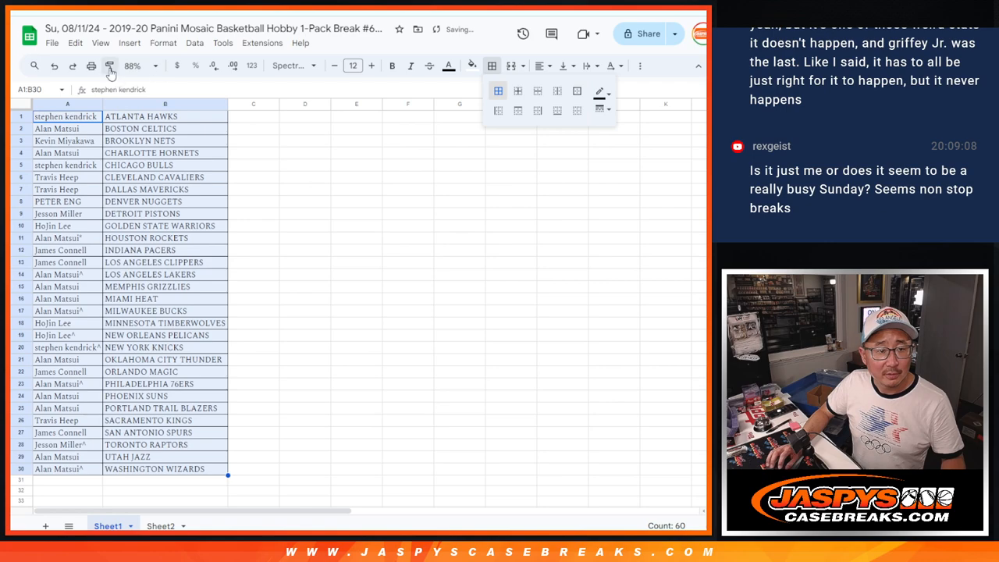
# Print the name–team pairings on one portrait-oriented page
pyautogui.click(91, 66)
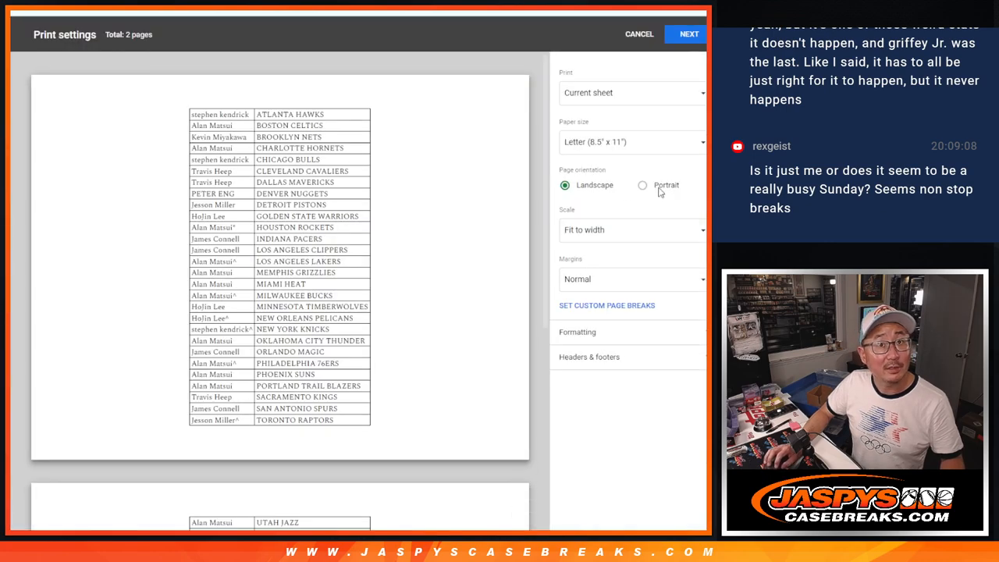
pyautogui.click(643, 185)
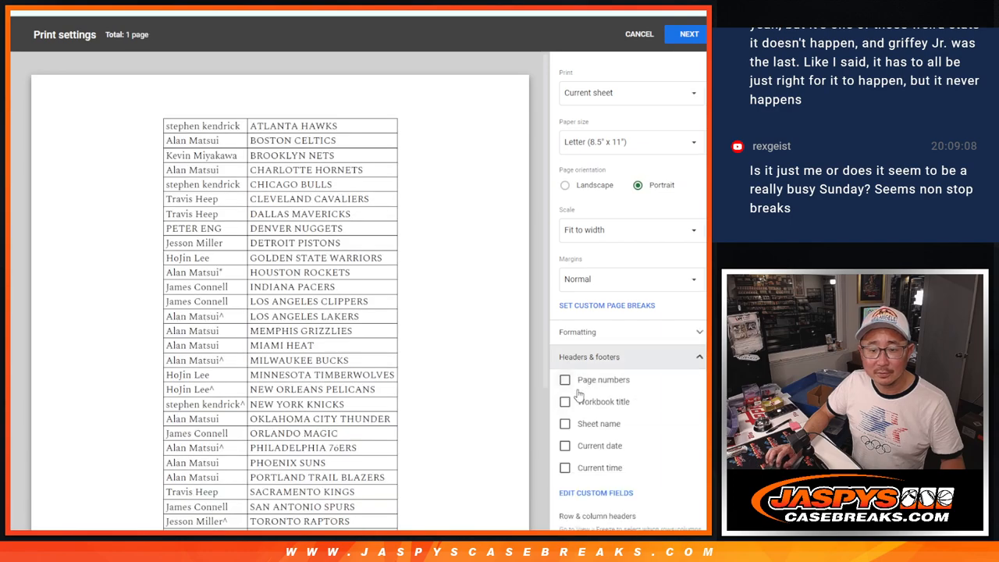
pyautogui.click(688, 33)
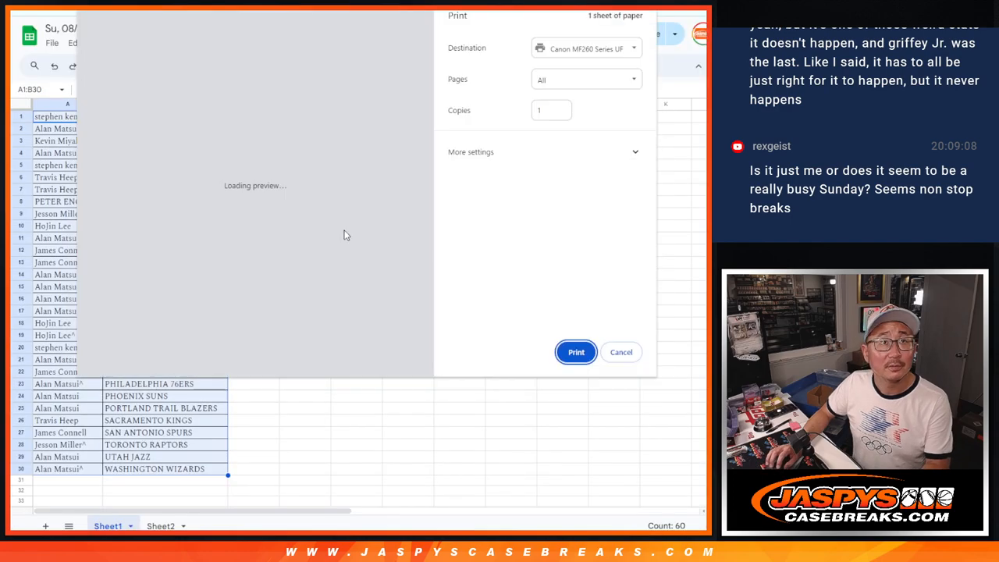
pyautogui.click(620, 352)
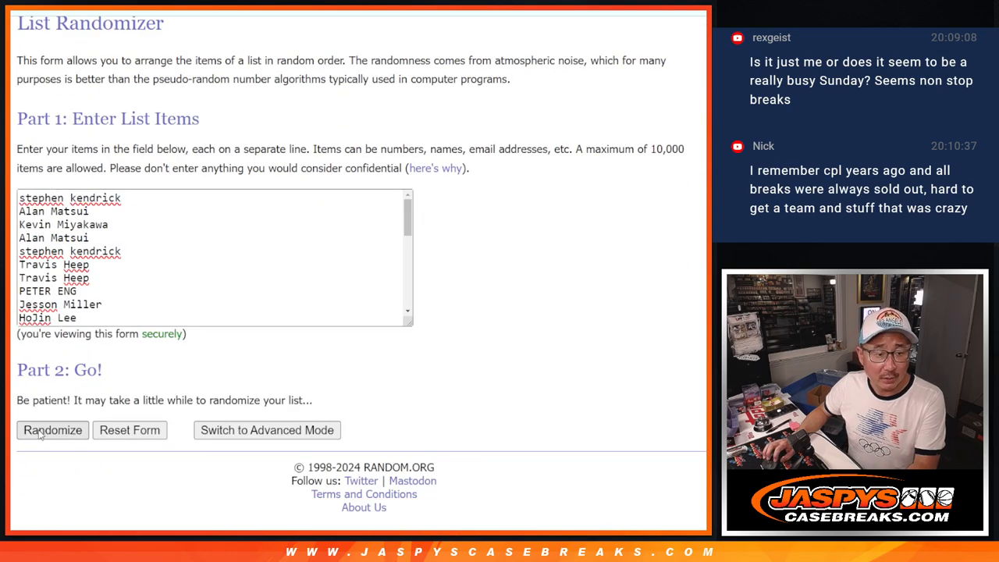
# Shuffle the team-ordered names twice and highlight the top six results
pyautogui.click(53, 430)
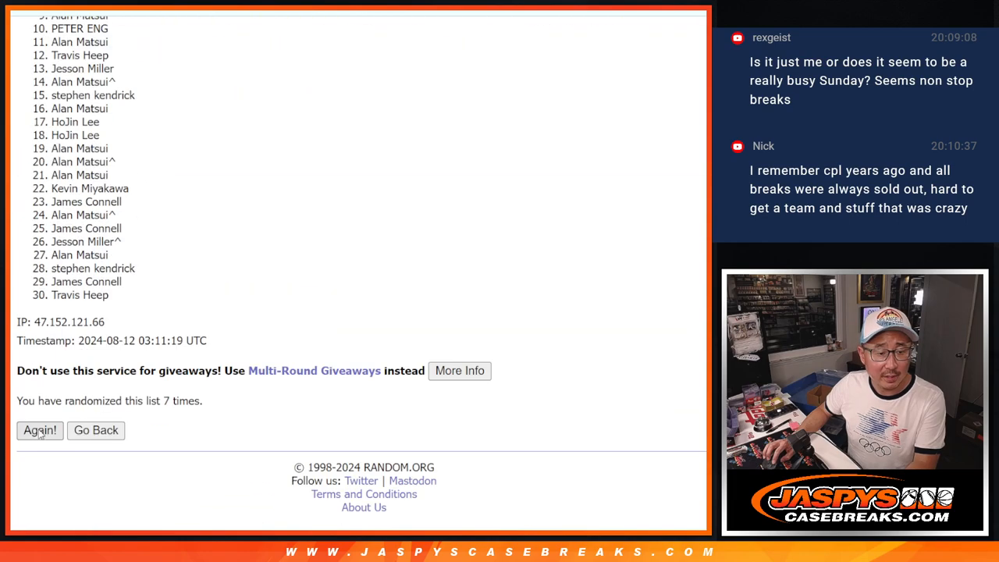
pyautogui.click(39, 430)
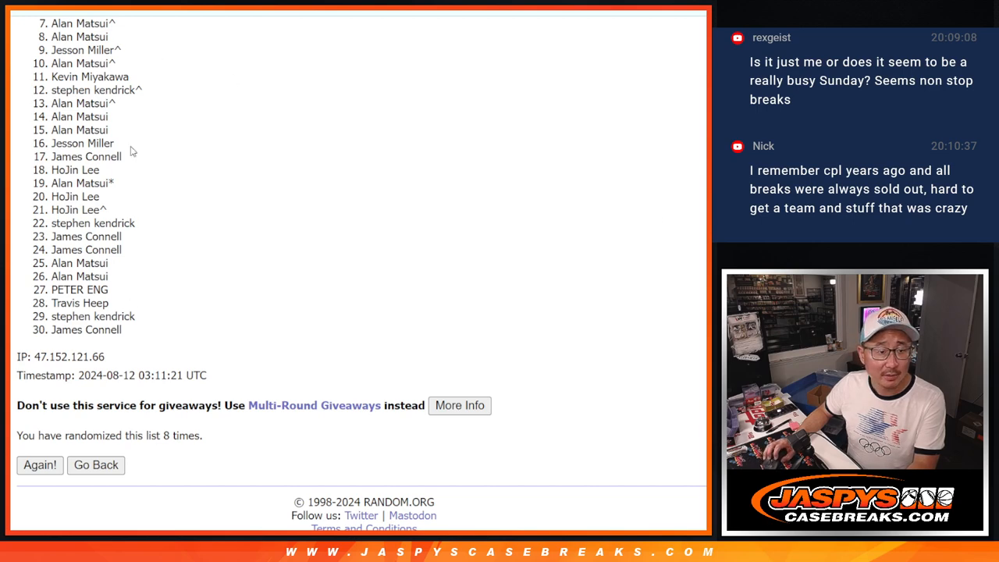
pyautogui.moveTo(290, 319)
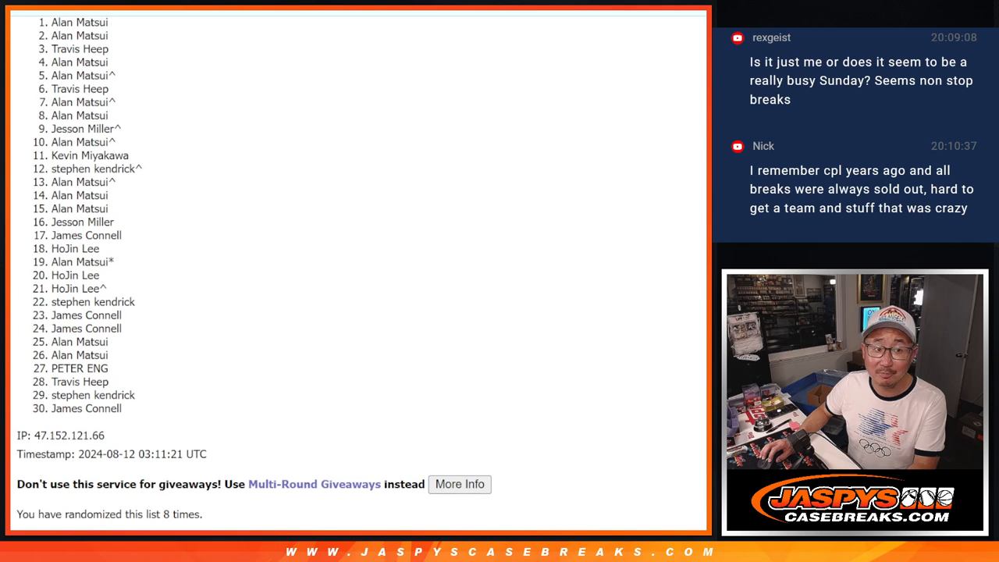
pyautogui.moveTo(80, 22); pyautogui.dragTo(110, 89)
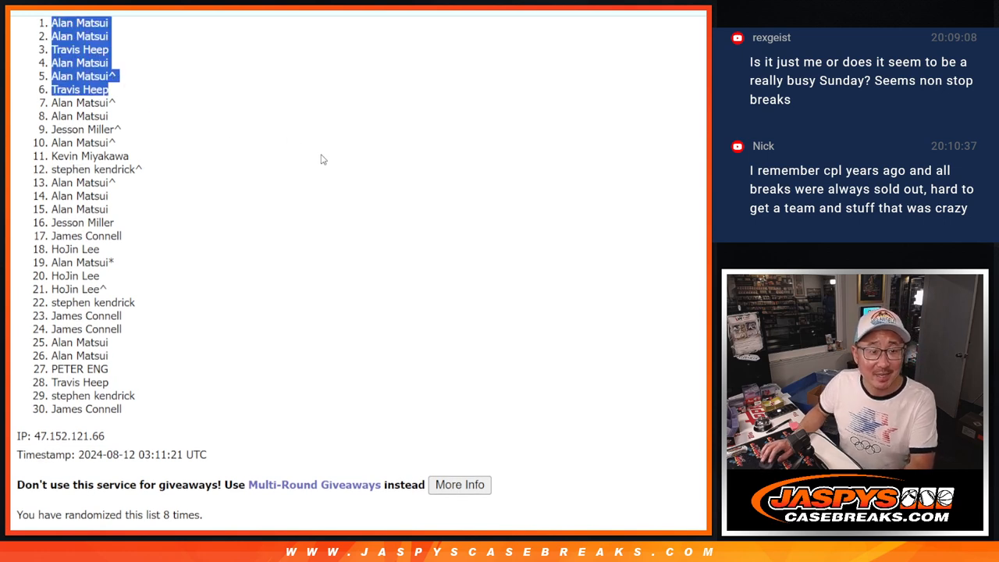
pyautogui.moveTo(329, 138)
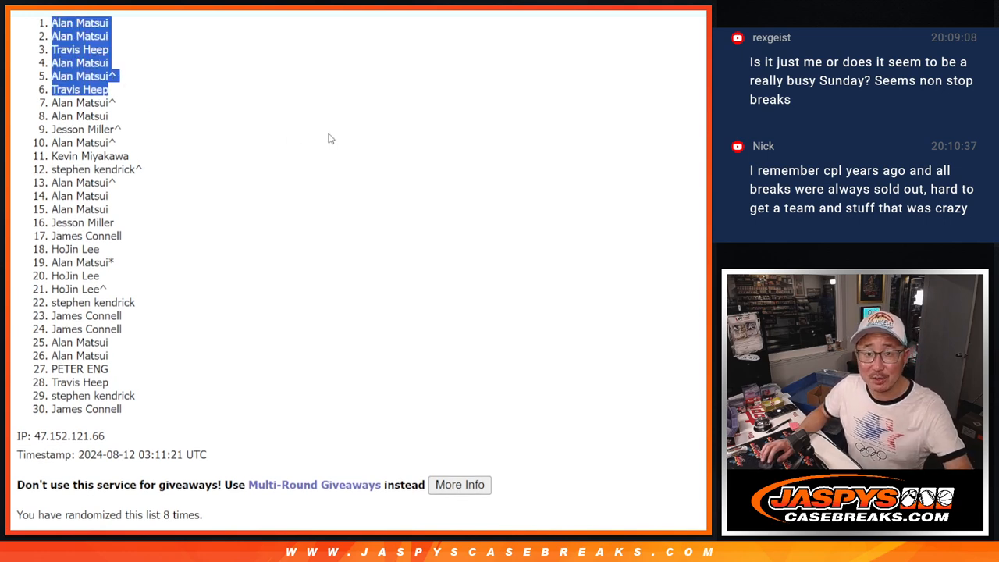